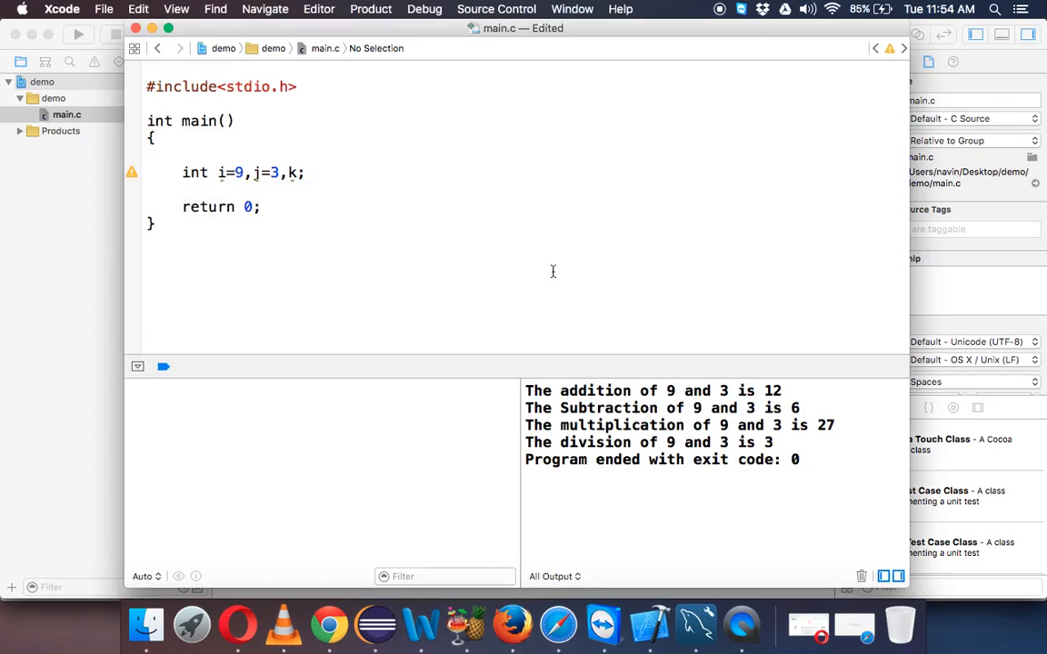
- Write i = i + 3; followed by printf("%d",i); below the declarations and save
{"action": "key", "text": "Return"}
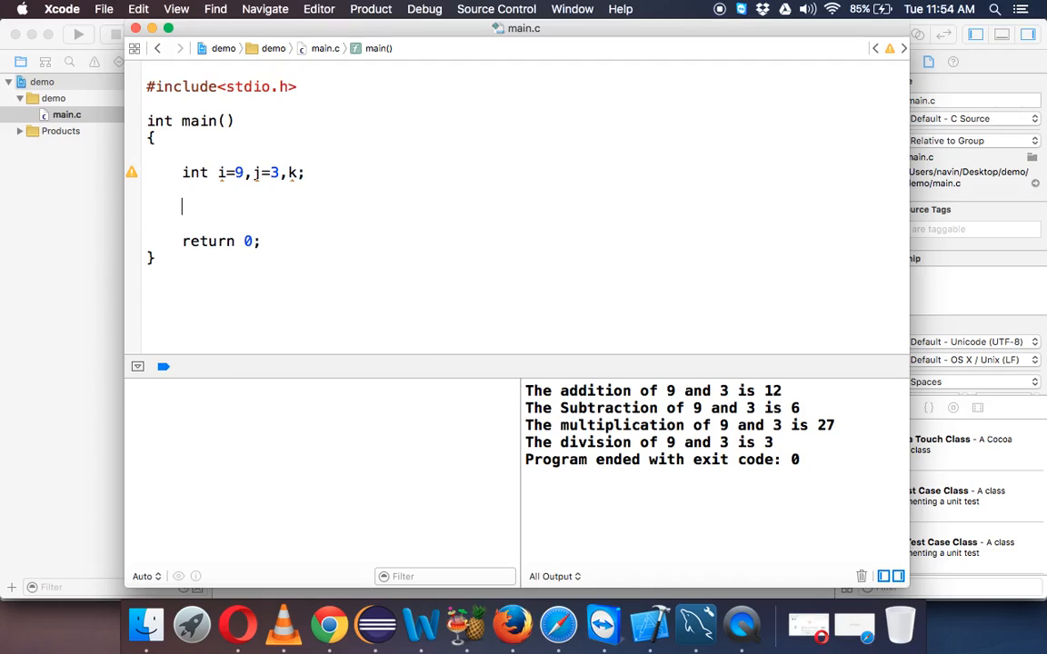
{"action": "type", "text": "i = i + 3"}
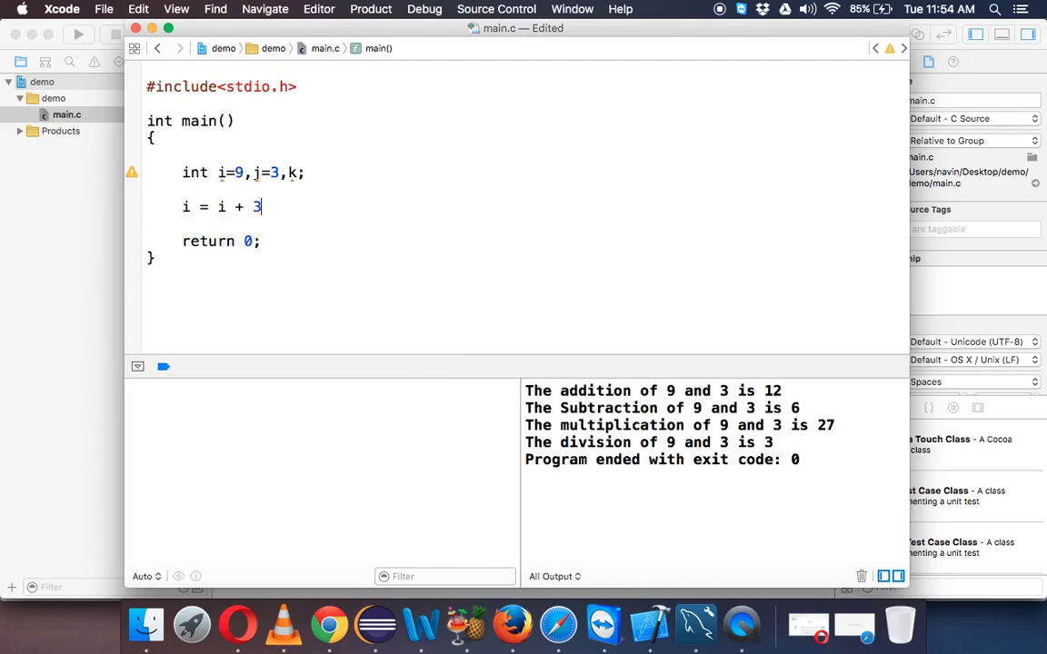
{"action": "type", "text": ";"}
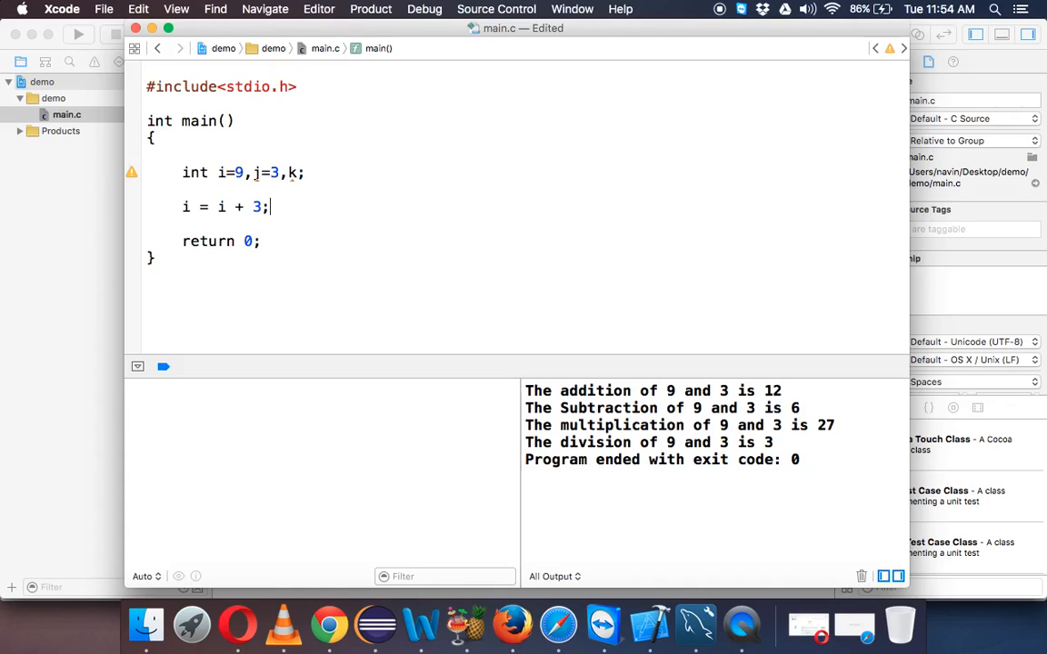
{"action": "type", "text": "printf("}
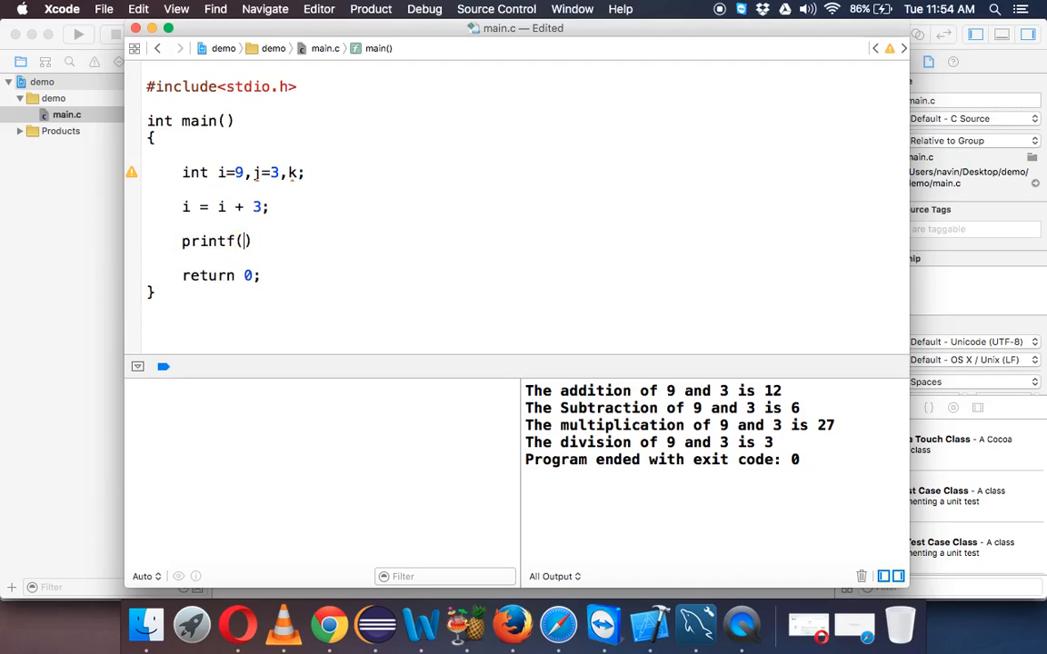
{"action": "type", "text": "\"%d\""}
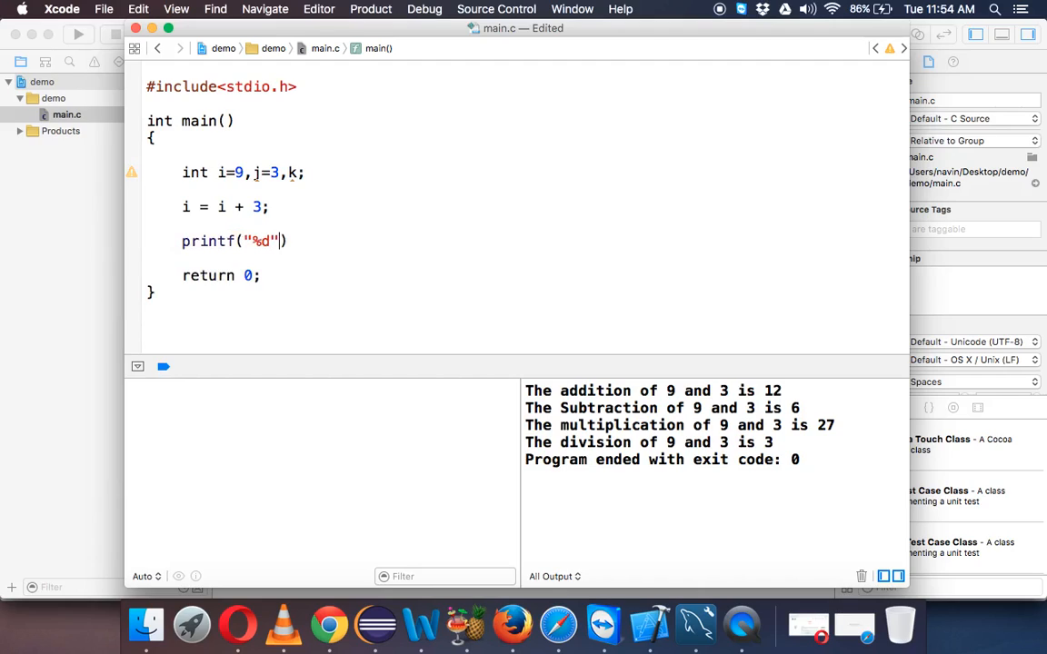
{"action": "type", "text": ",i);"}
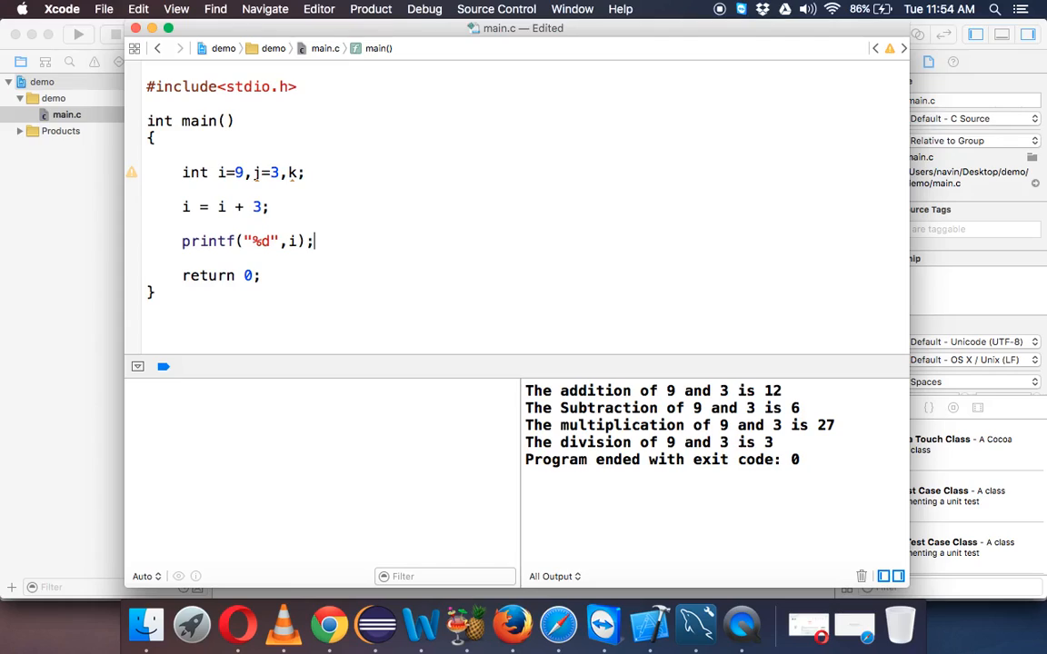
{"action": "key", "text": "cmd+s"}
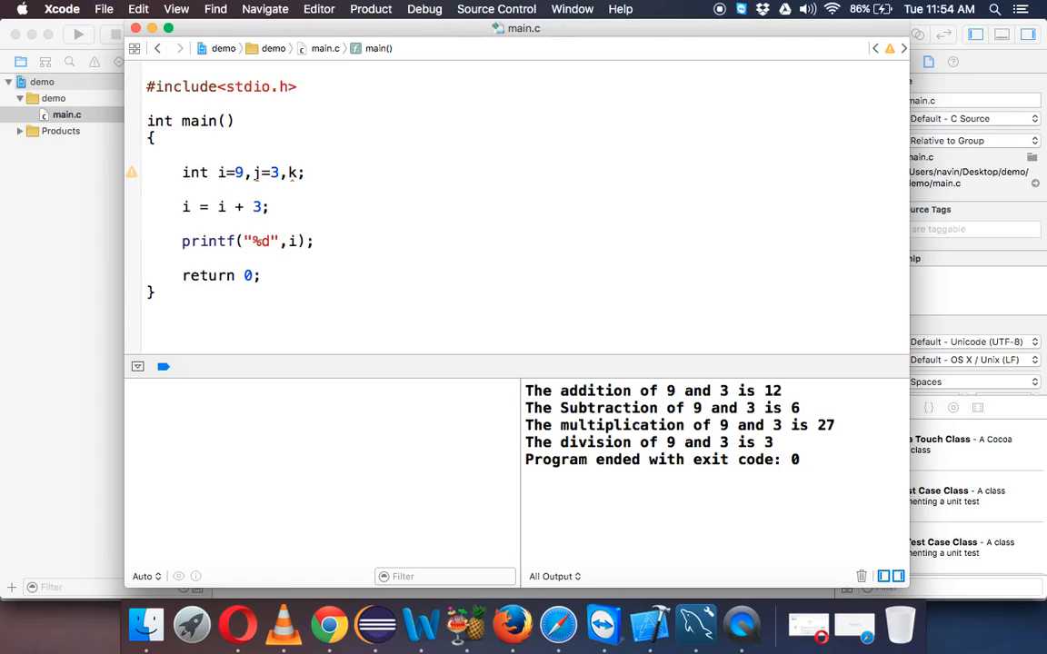
- Add \n to the printf format string and rerun so 12 prints on its own line
{"action": "left_click", "coordinate": [78, 33]}
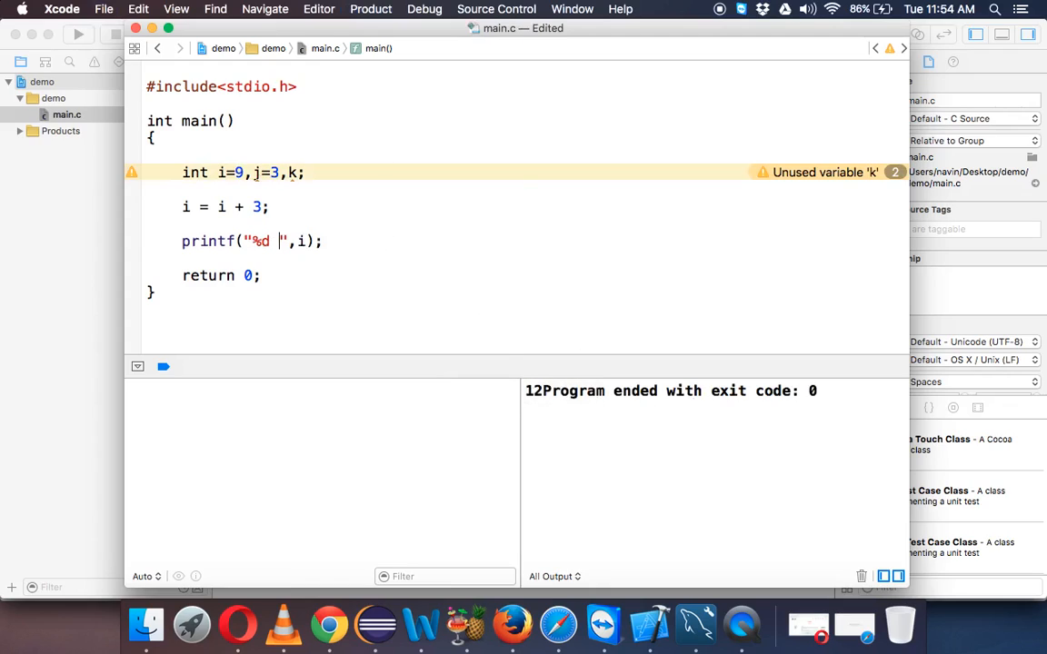
{"action": "type", "text": "\\n"}
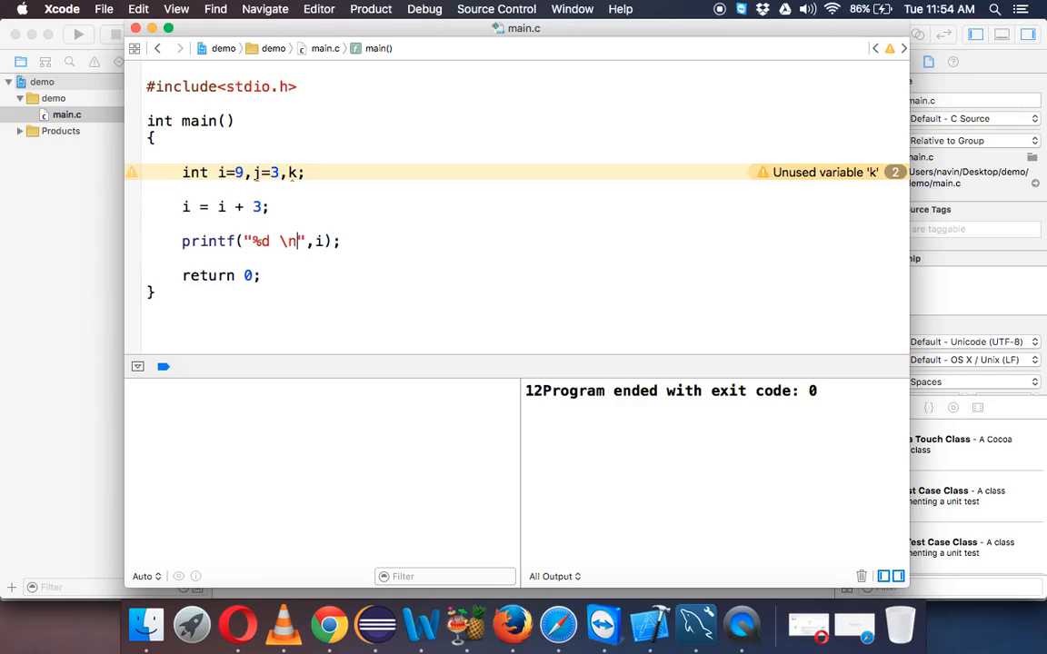
{"action": "left_click", "coordinate": [77, 33]}
{"action": "type", "text": "//"}
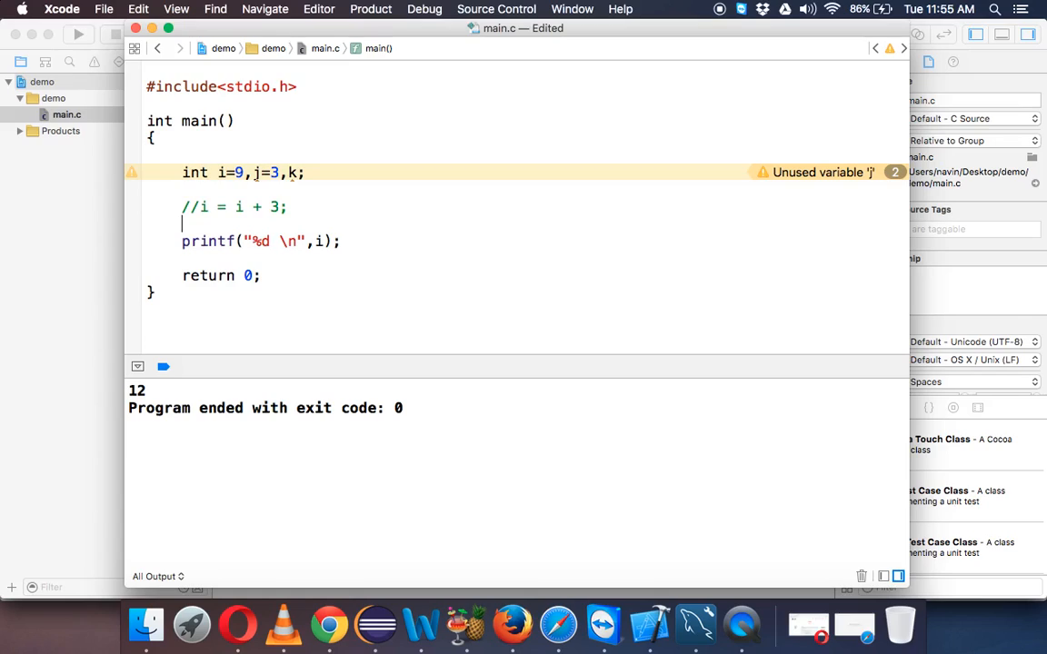
- Write the shorthand i+=3; below the commented line and run, still printing 12
{"action": "type", "text": "i+="}
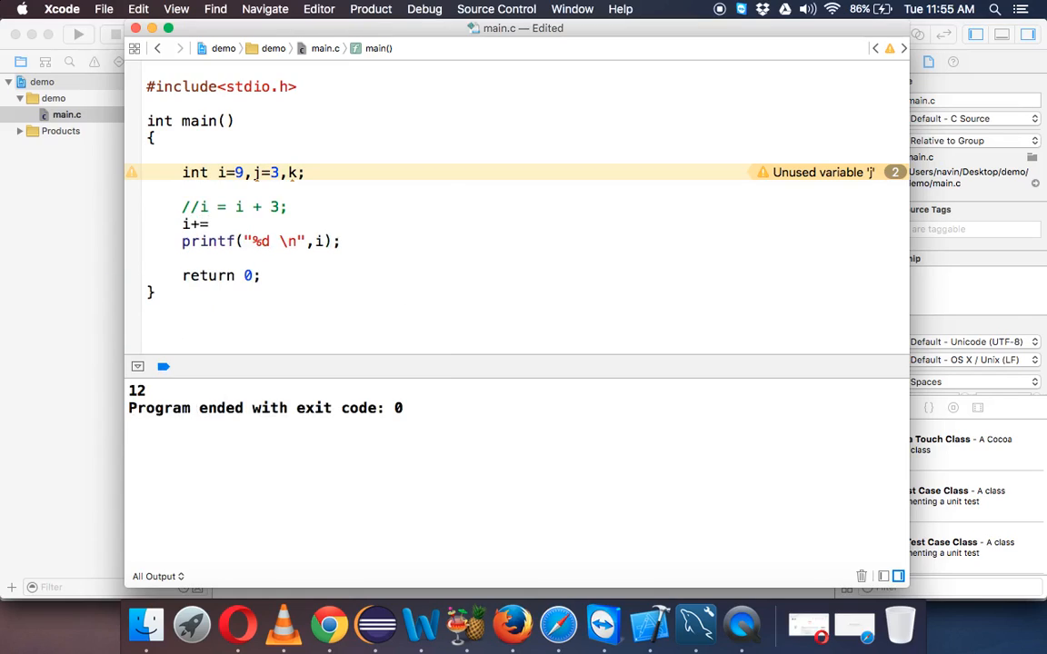
{"action": "type", "text": "3;"}
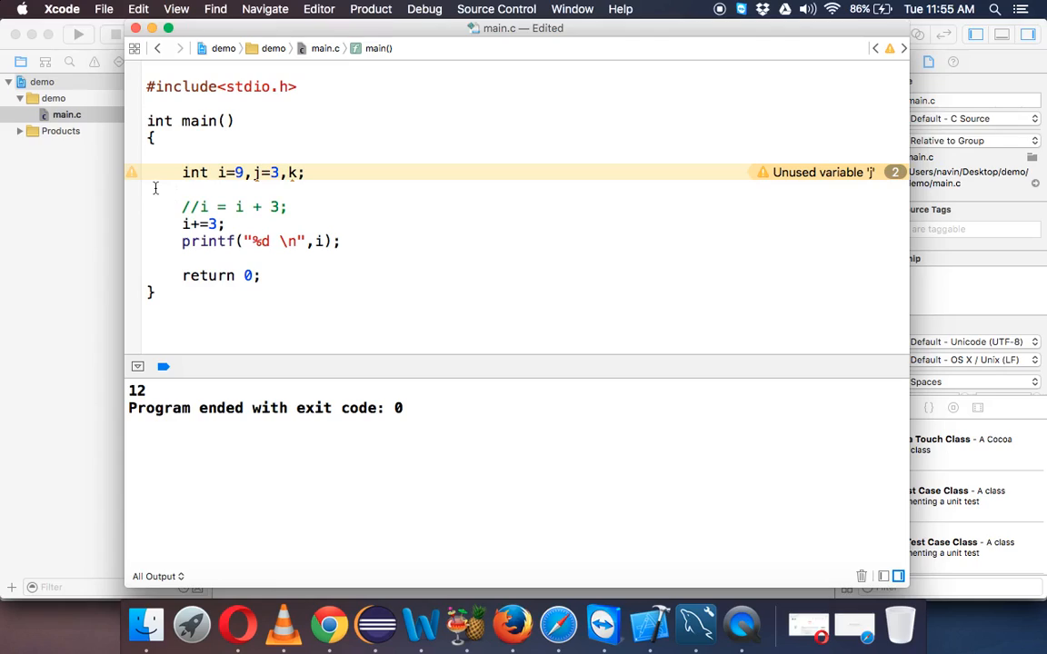
{"action": "left_click", "coordinate": [225, 224]}
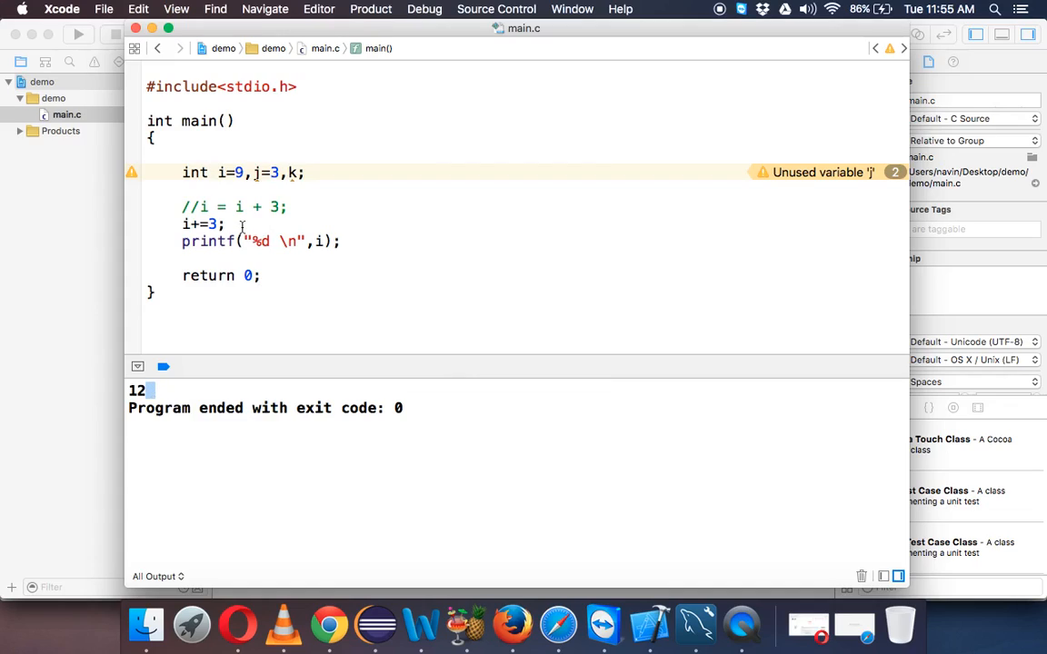
- Write i = i * 4;, comment out i+=3;, and run to get 36
{"action": "type", "text": "/"}
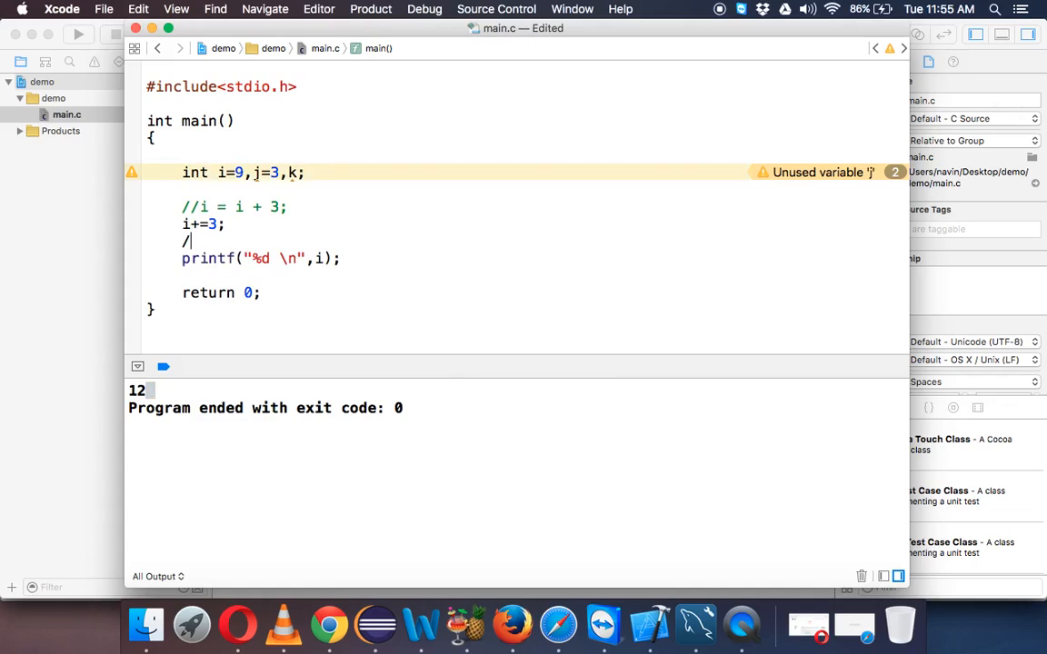
{"action": "key", "text": "backspace"}
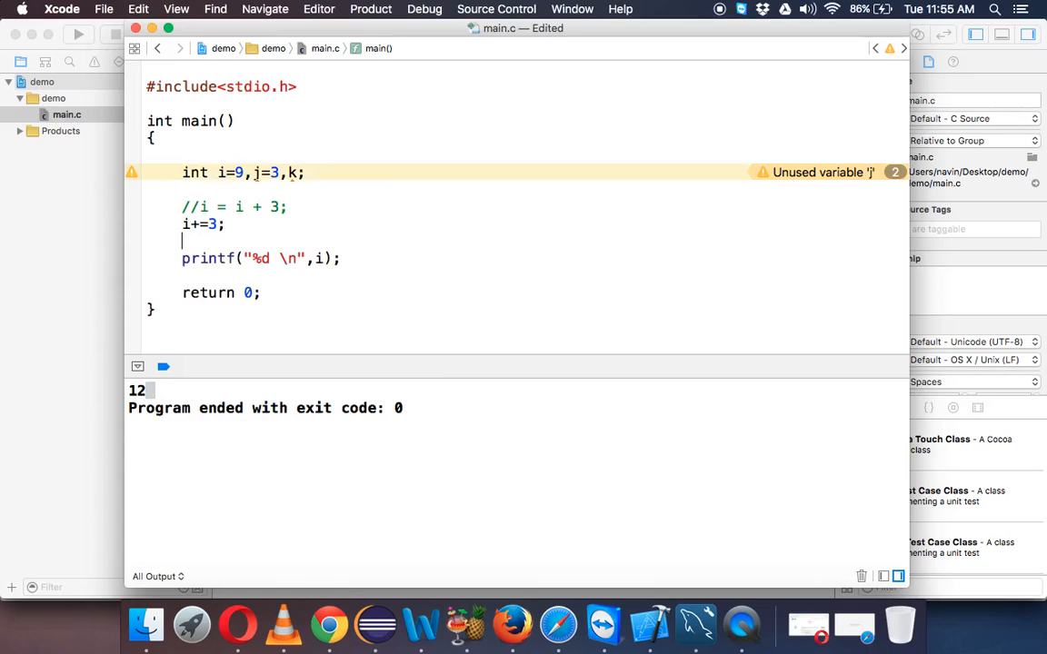
{"action": "type", "text": "i = i"}
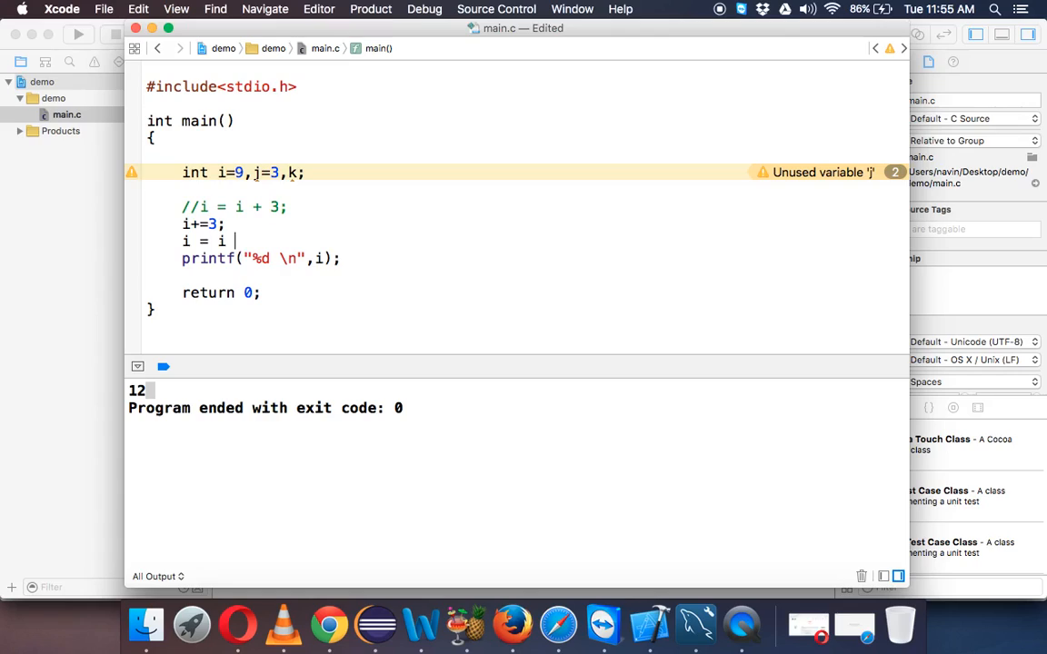
{"action": "type", "text": "* 3;"}
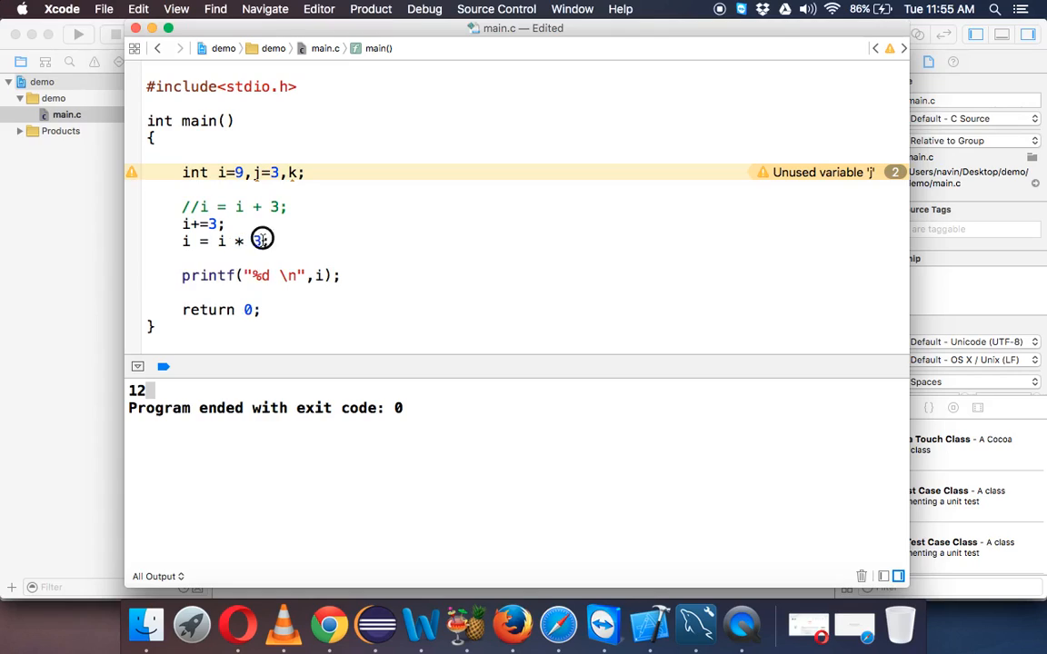
{"action": "type", "text": "4"}
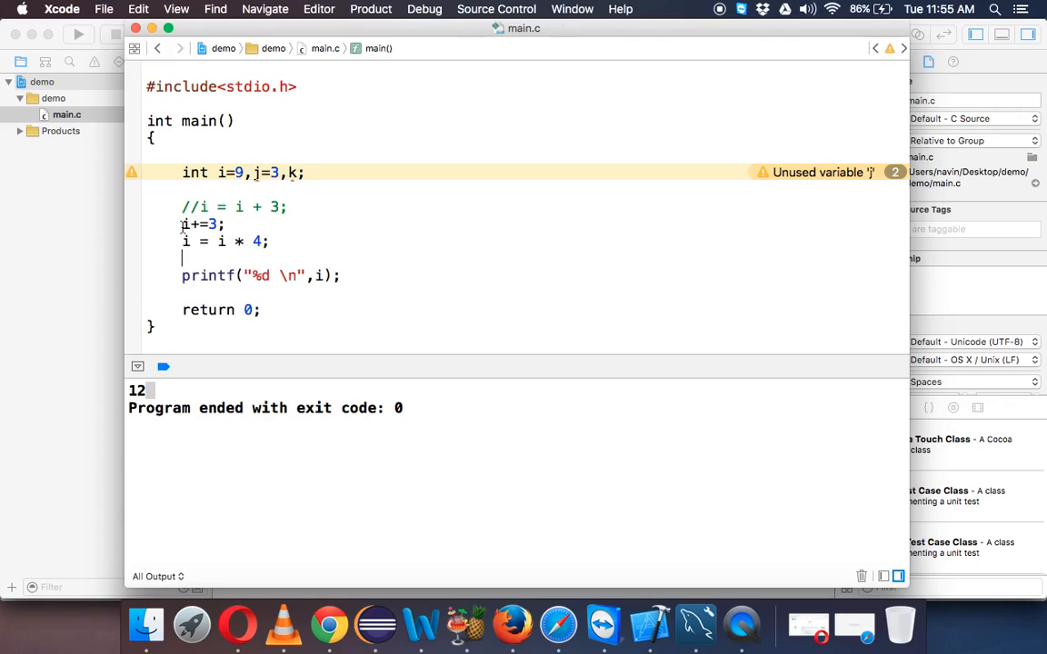
{"action": "type", "text": "//"}
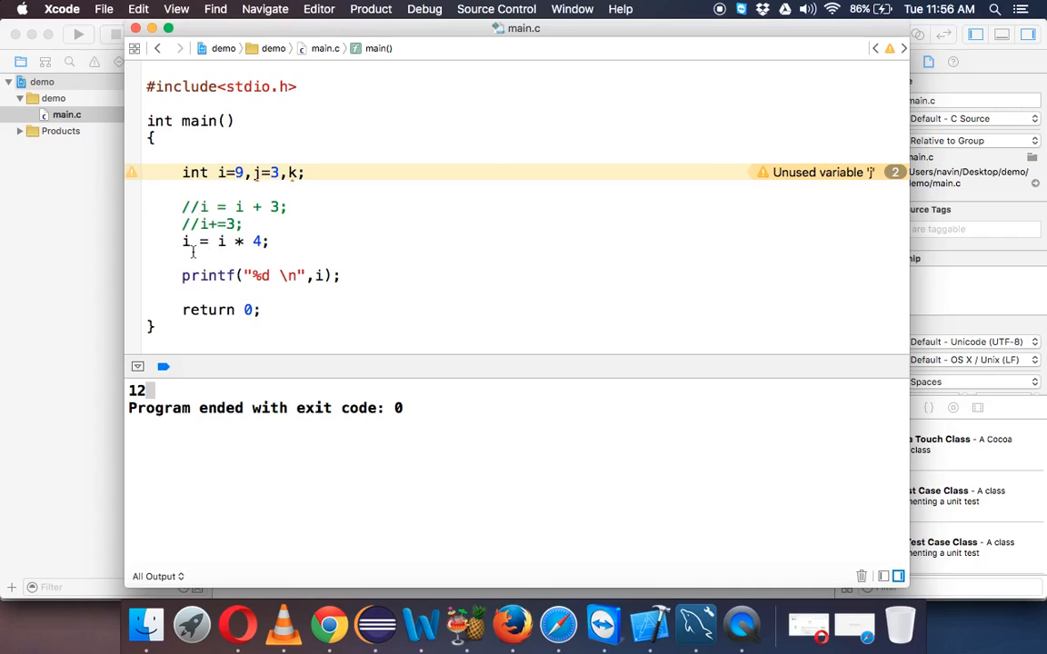
{"action": "left_click", "coordinate": [186, 258]}
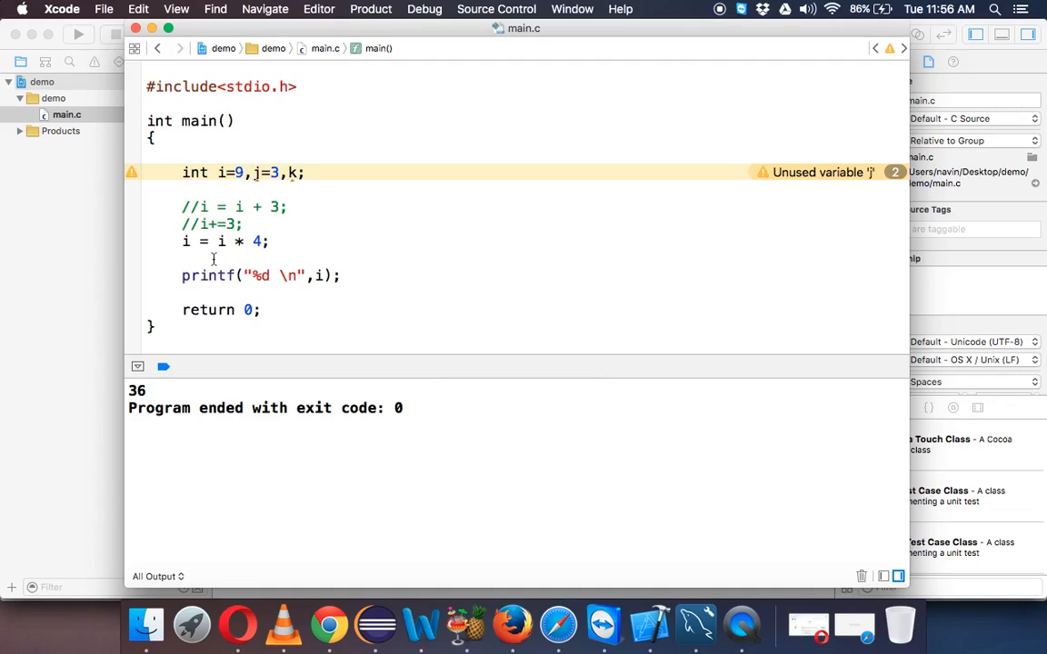
- Comment out i = i * 4;, write the shorthand i*=4;, run for 36, then comment it out too
{"action": "type", "text": "//"}
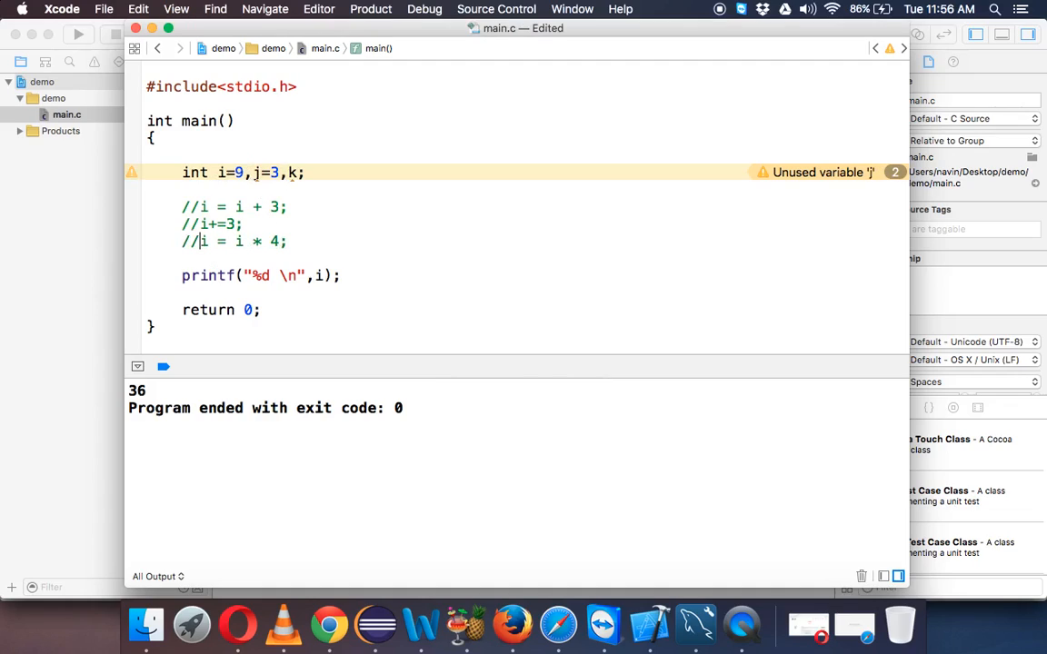
{"action": "type", "text": "i*"}
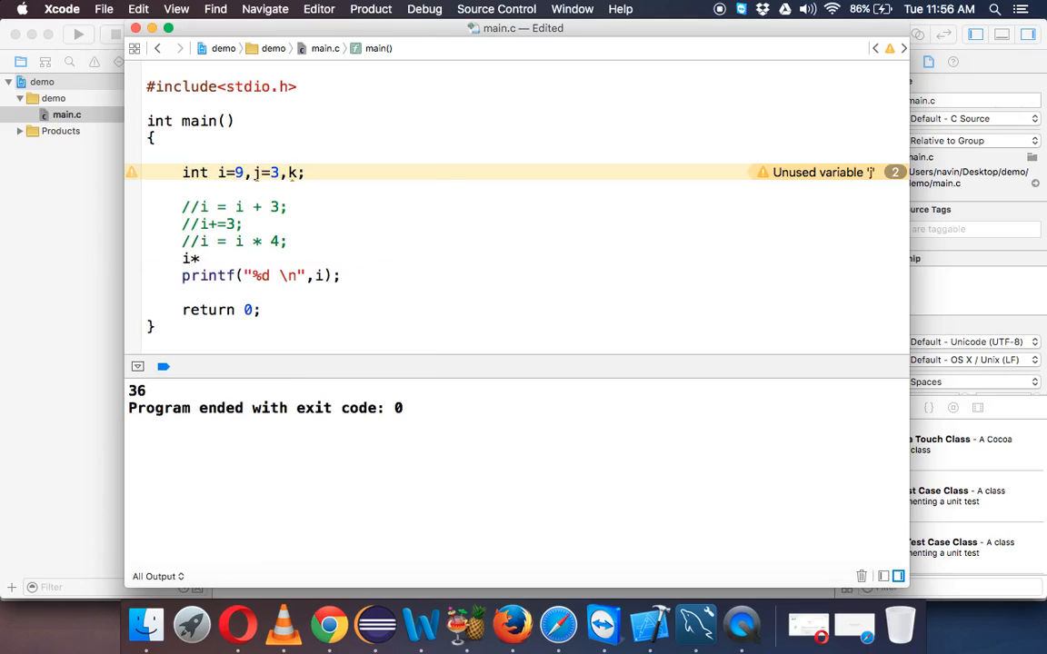
{"action": "type", "text": "=4;"}
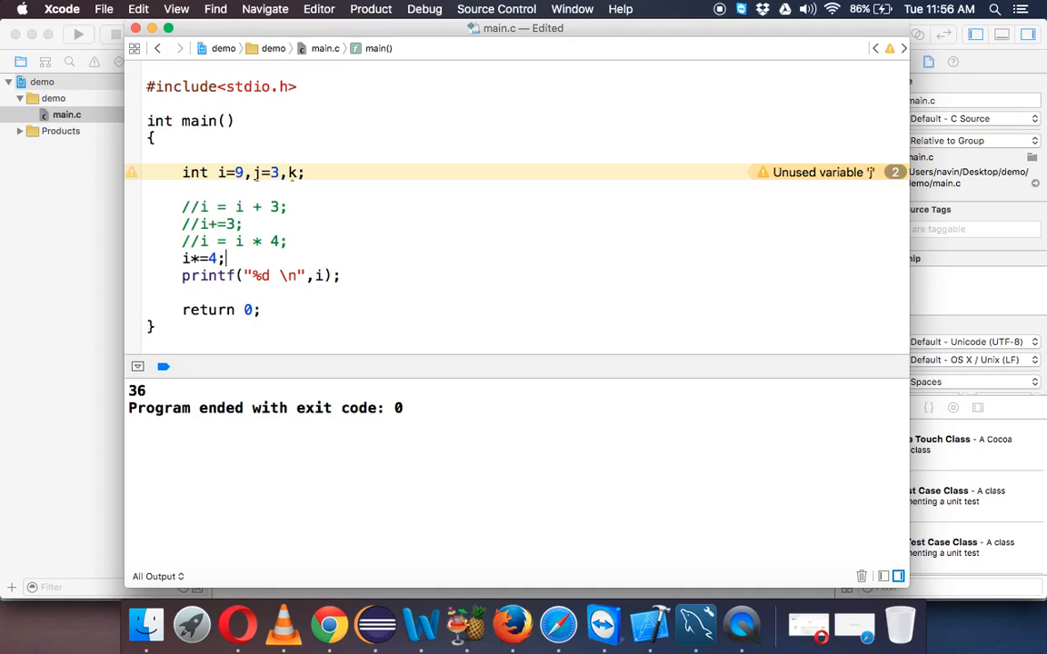
{"action": "key", "text": "cmd+s"}
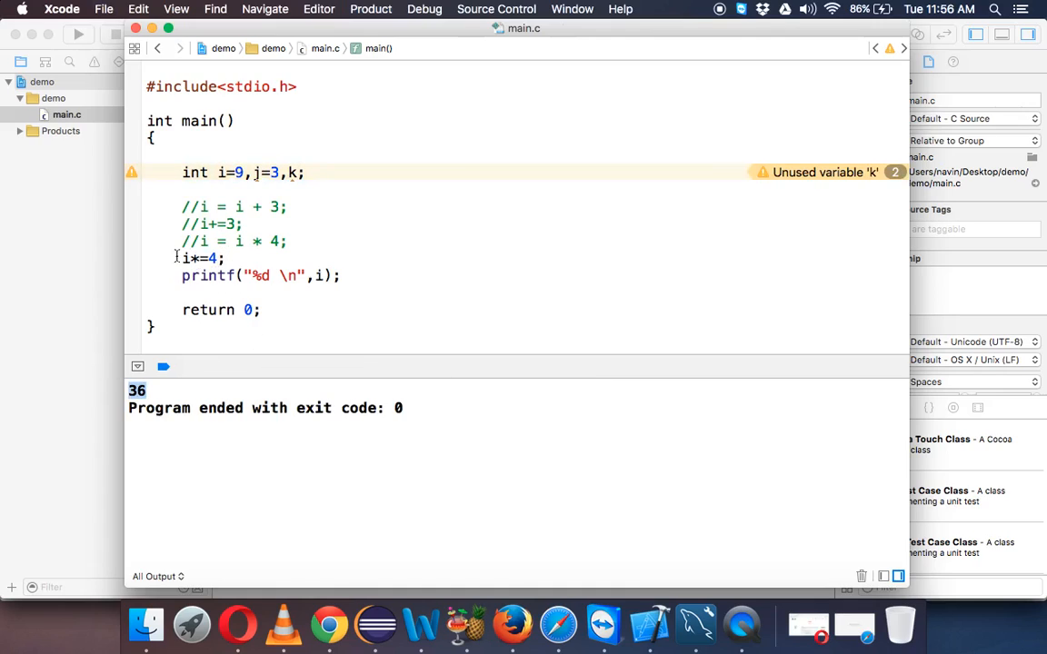
{"action": "type", "text": "//"}
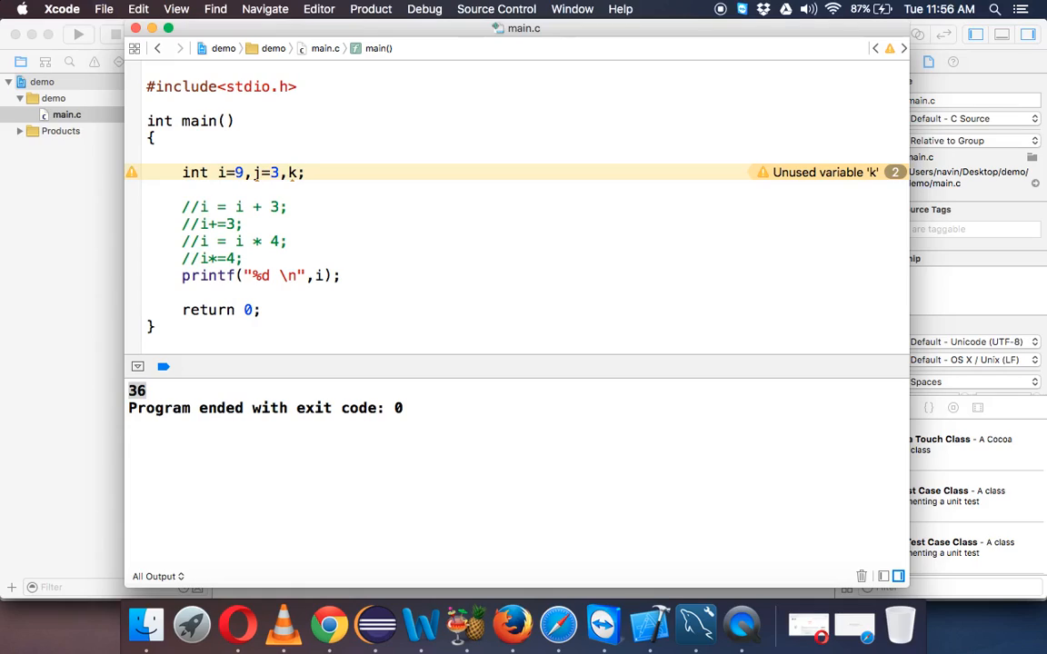
{"action": "mouse_move", "coordinate": [549, 76]}
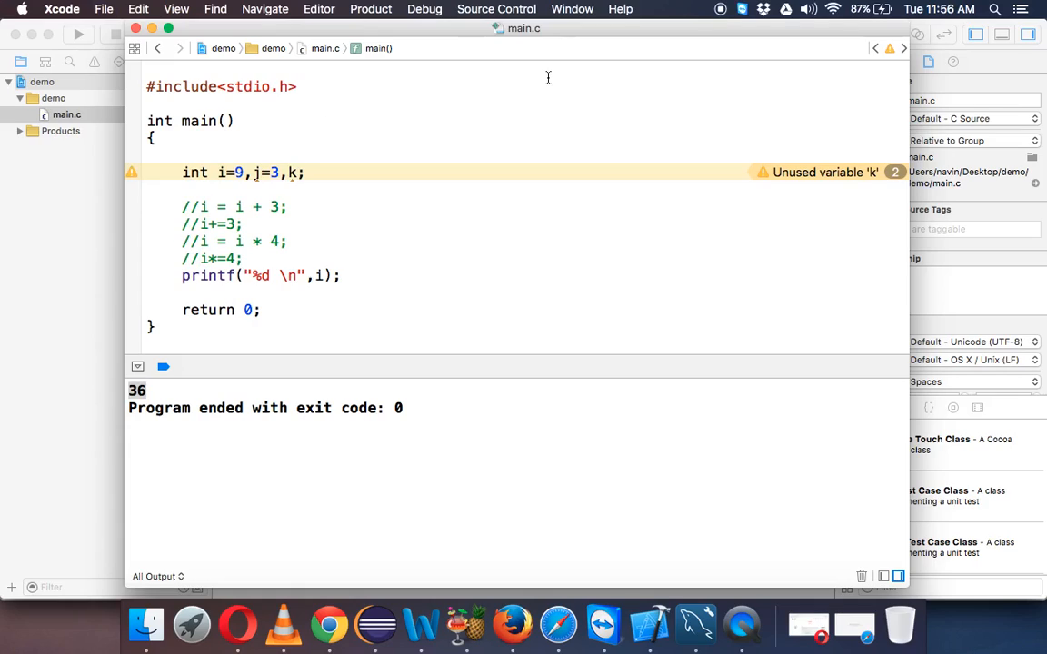